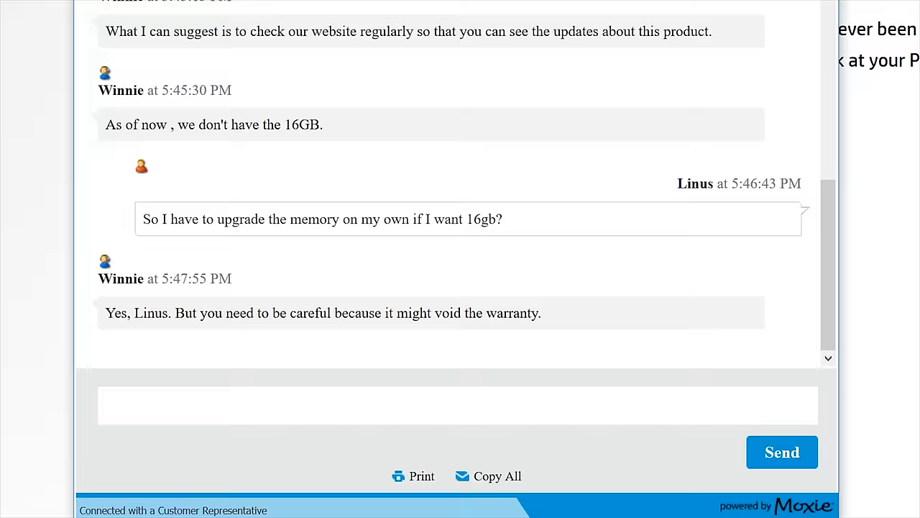
# Follow the Amazon referral link in the video description to the Prime 30-day free-trial page.
pyautogui.click(458, 404)
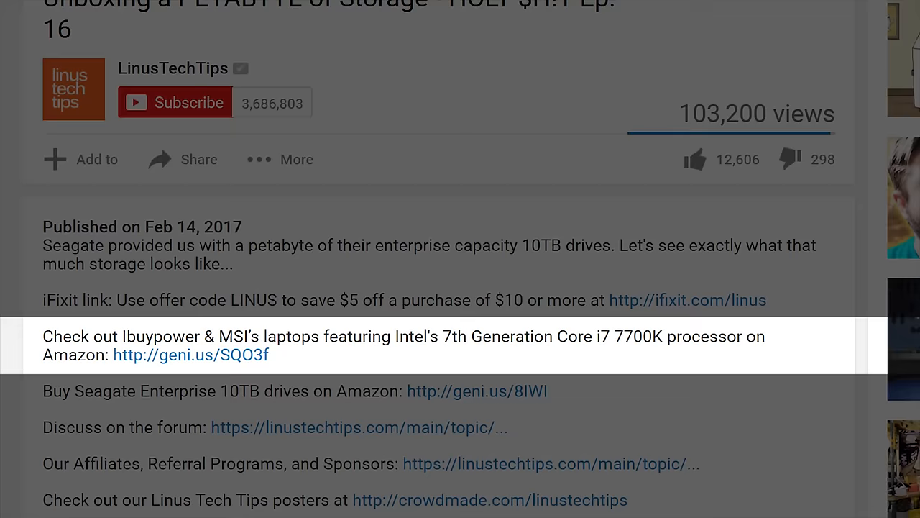
pyautogui.click(190, 355)
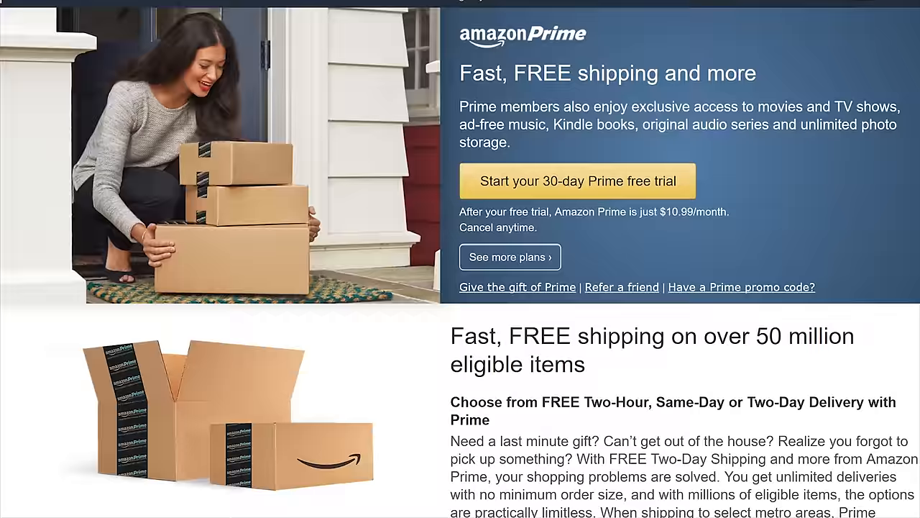
# Scroll the Prime page through shipping, Video, Music, Reading, Audible, Twitch Prime and Photos benefits.
pyautogui.scroll(-3)
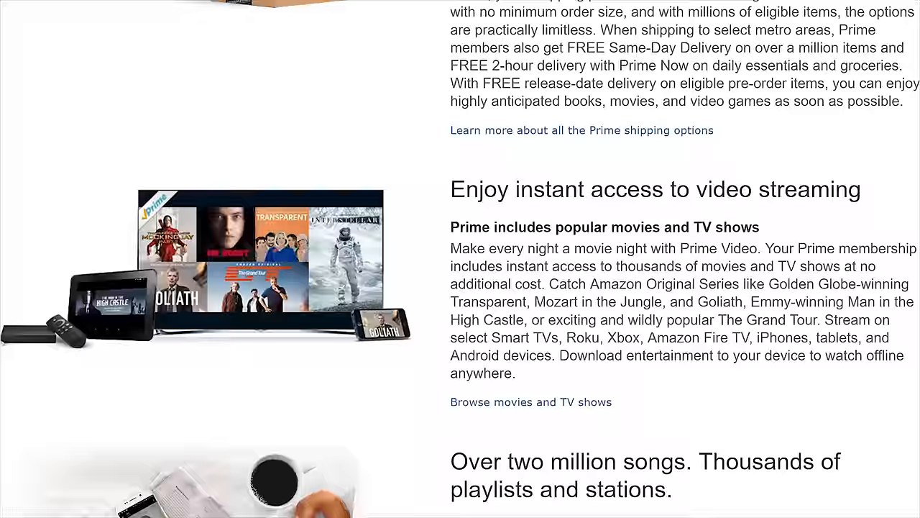
pyautogui.scroll(-3)
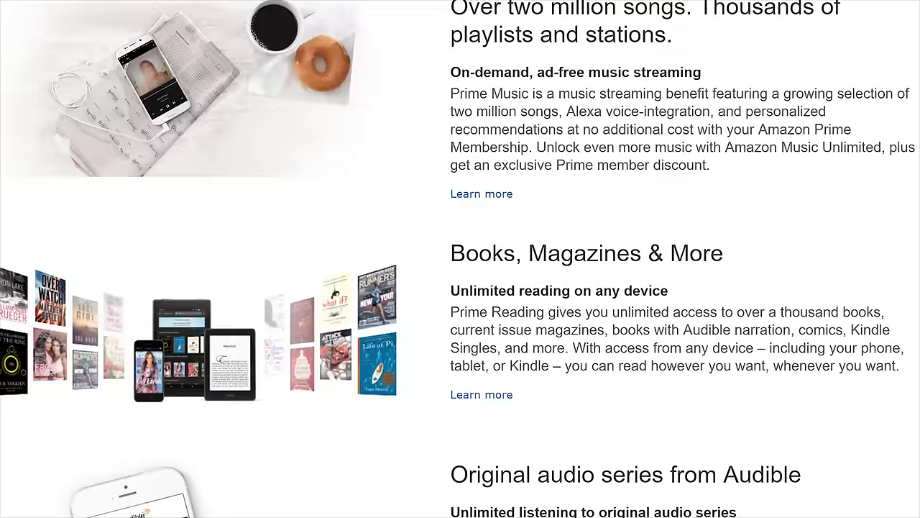
pyautogui.scroll(-3)
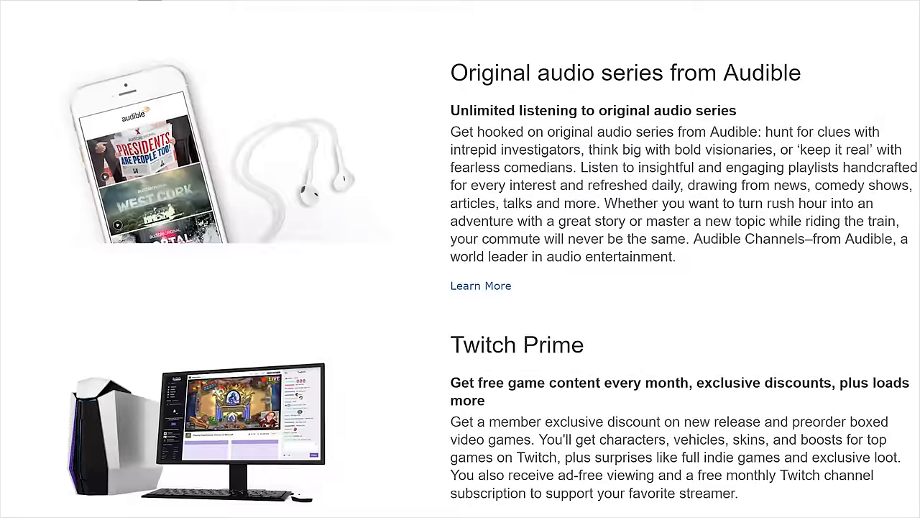
pyautogui.scroll(-3)
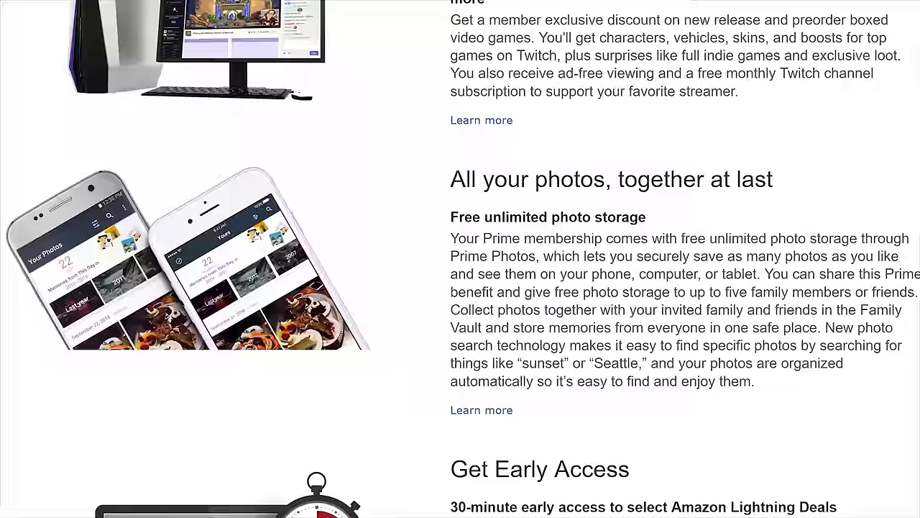